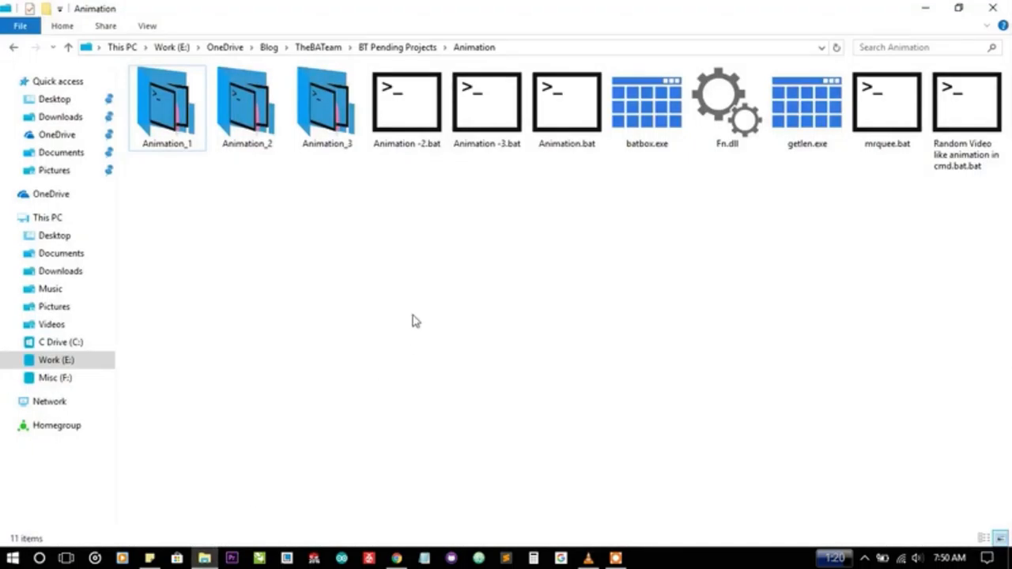
mouse_move(473, 228)
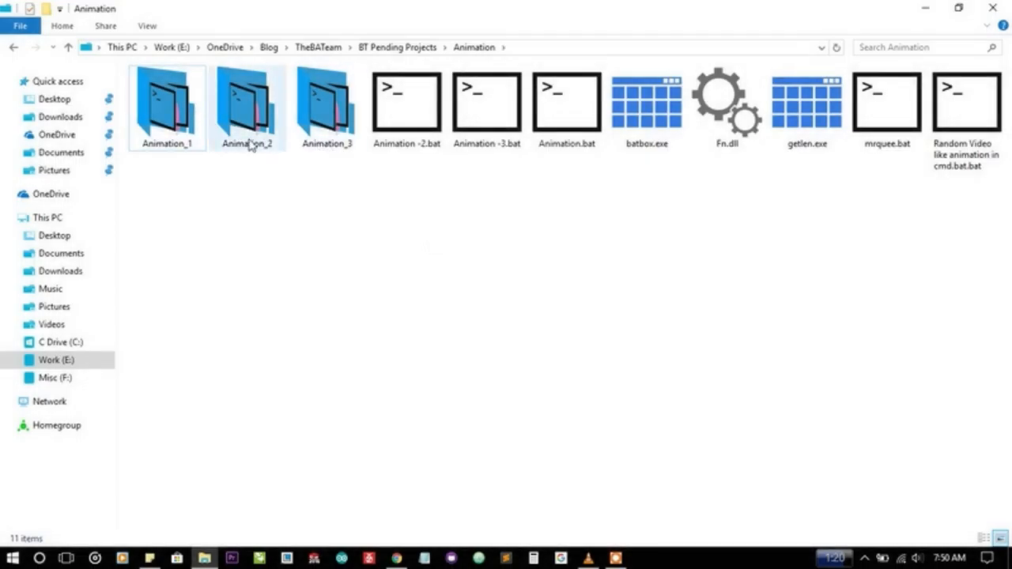
Enter the animation subfolder, run the first animation .bat in cmd and close its window
click(166, 108)
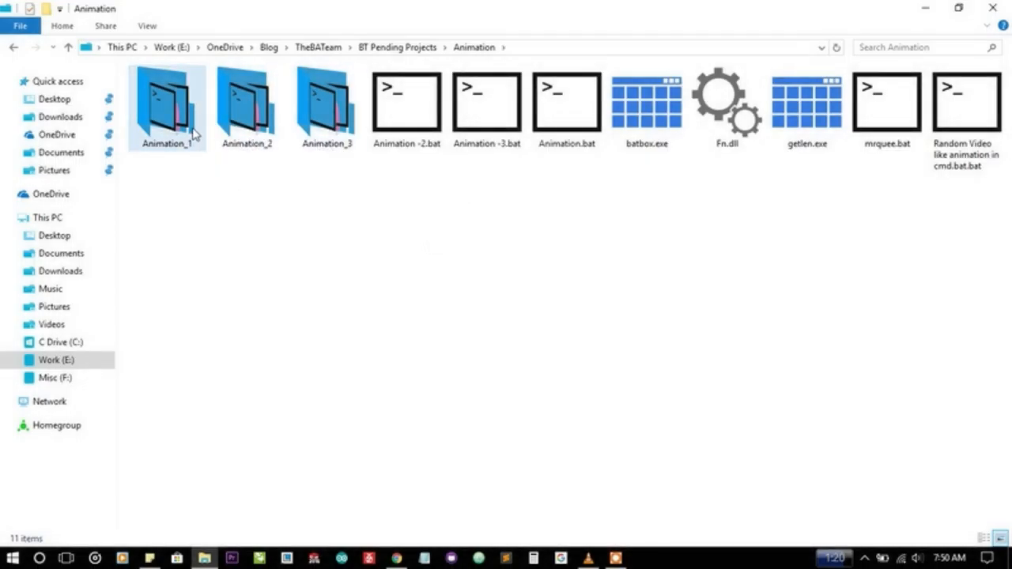
double_click(166, 107)
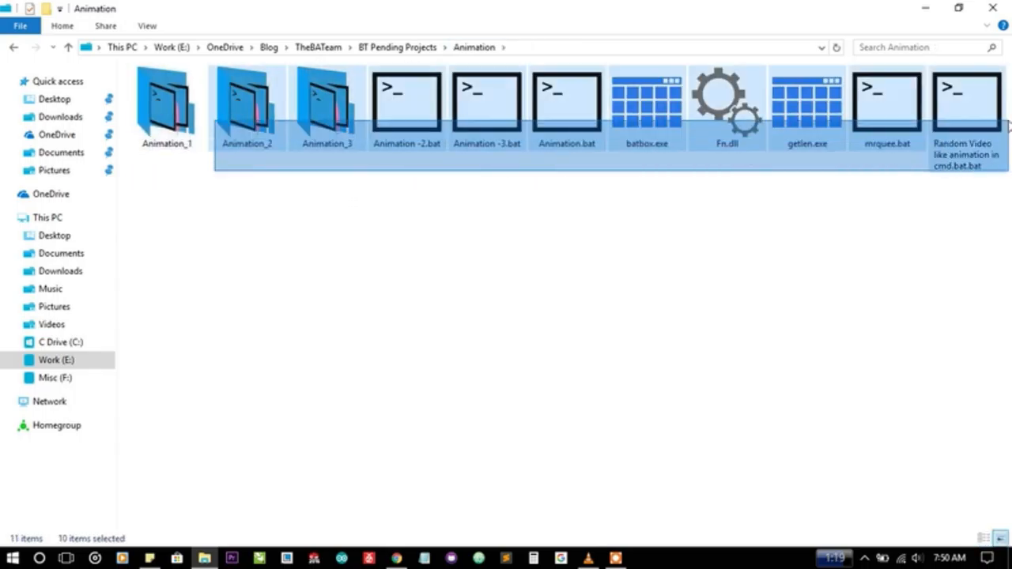
double_click(161, 102)
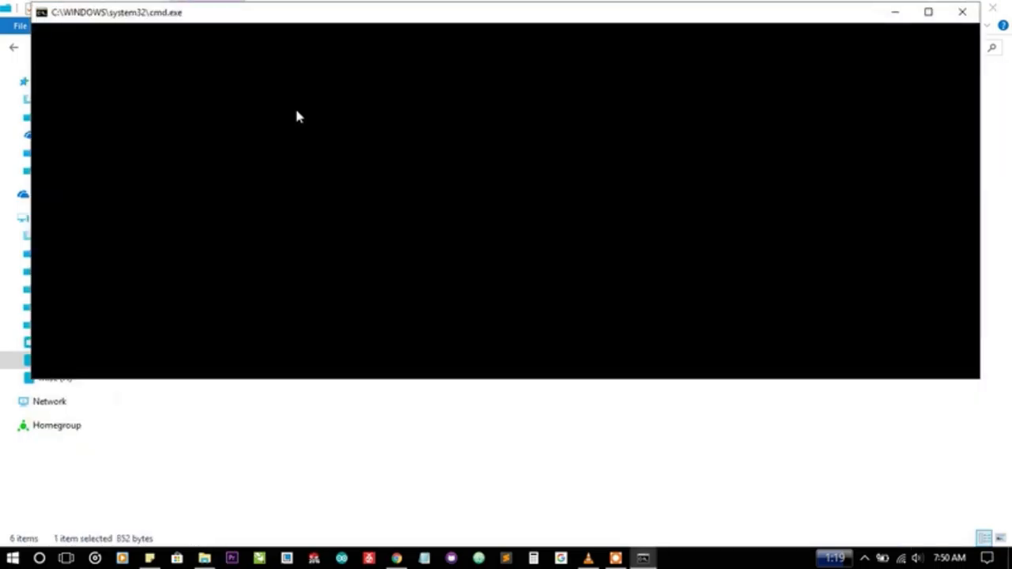
mouse_move(949, 36)
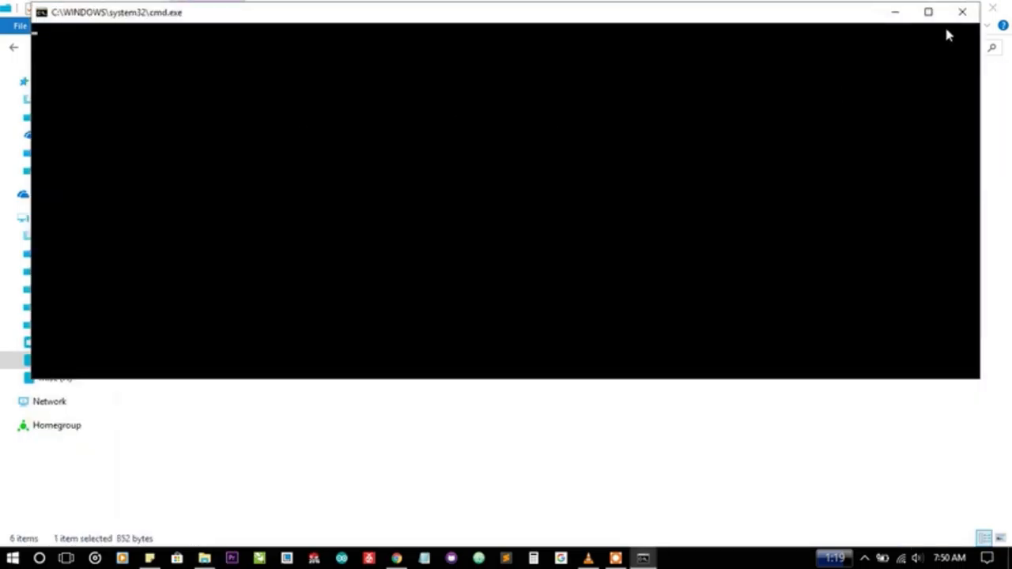
click(960, 11)
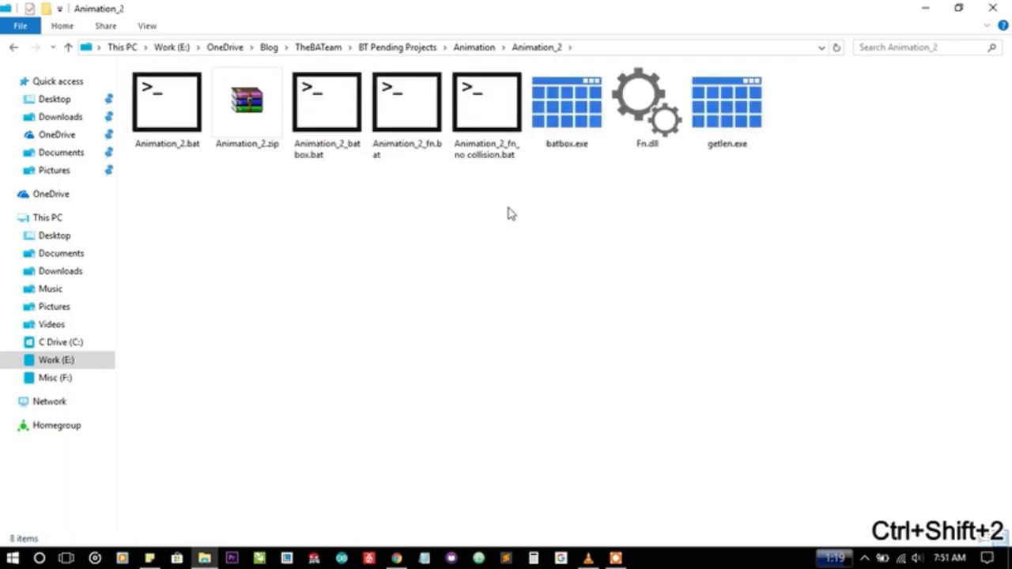
Open the Animation_3 folder listing its batbox batch files and helpers
double_click(166, 98)
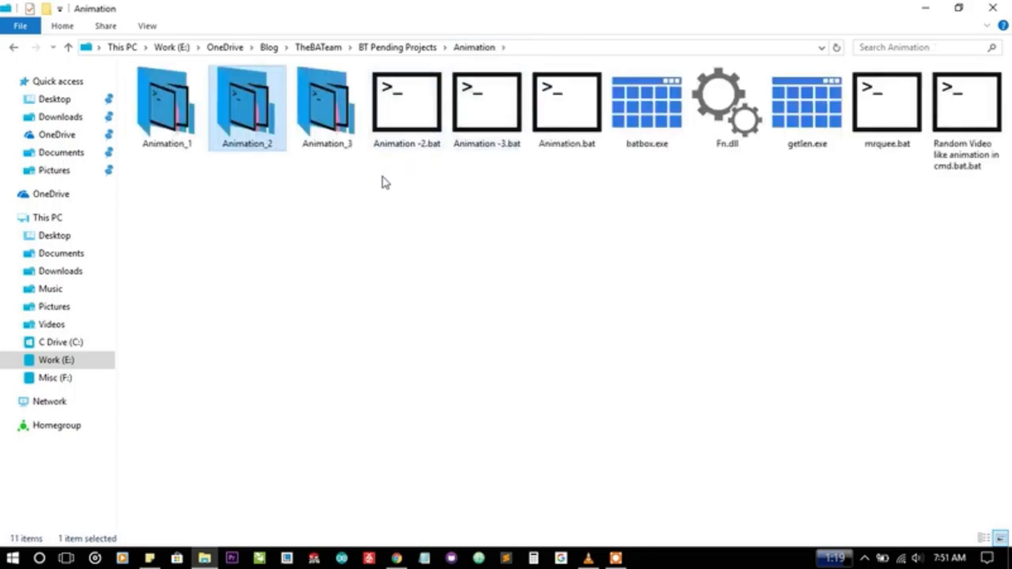
mouse_move(522, 209)
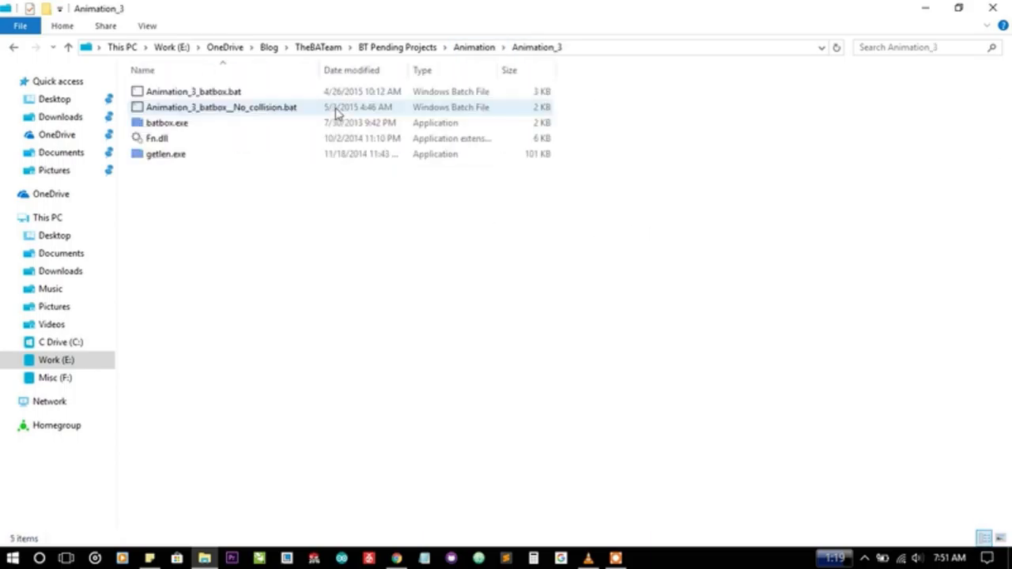
mouse_move(481, 71)
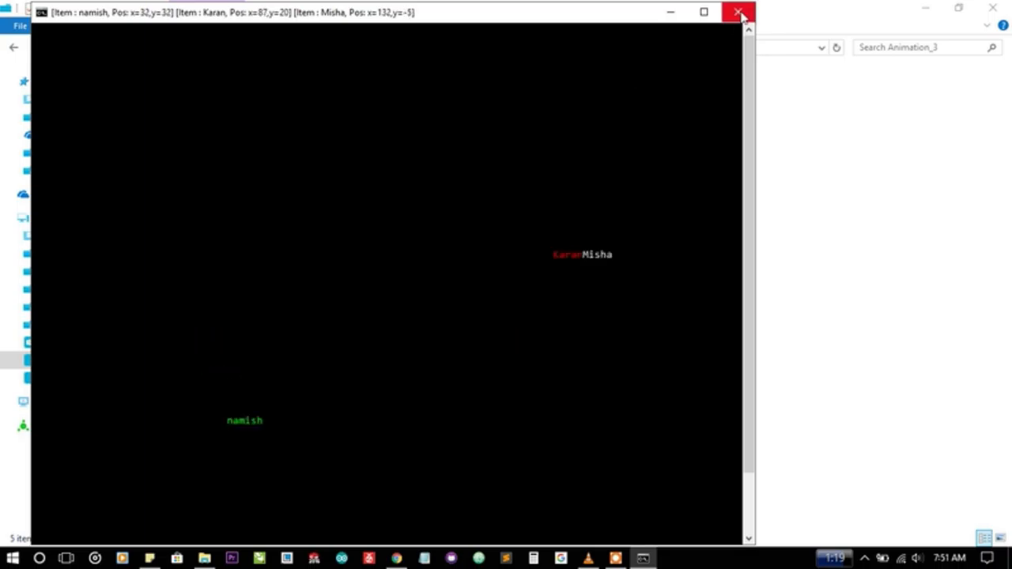
Close the version 3 namish/Karan/Misha animation and return to the Animation folder
click(737, 13)
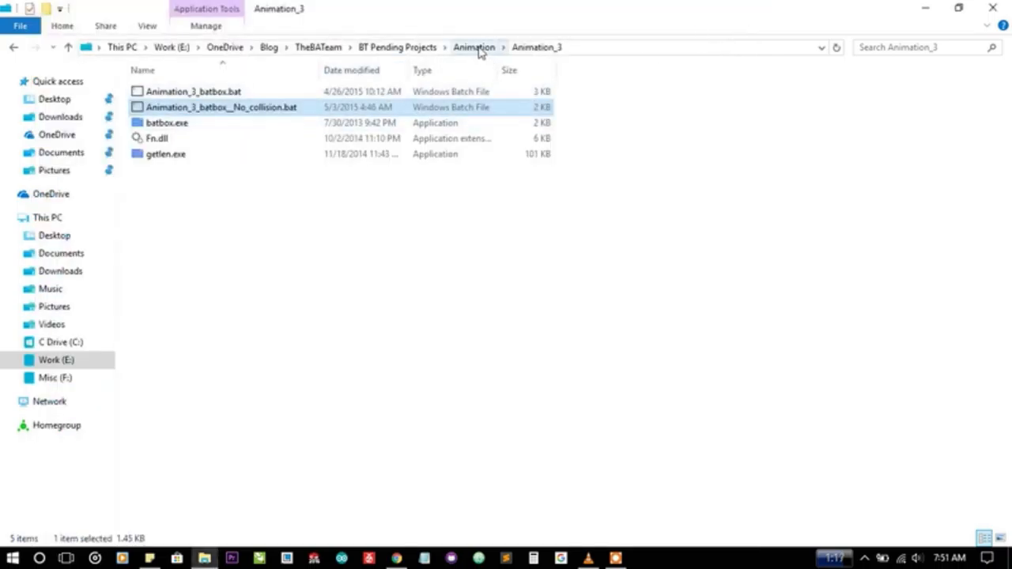
click(474, 47)
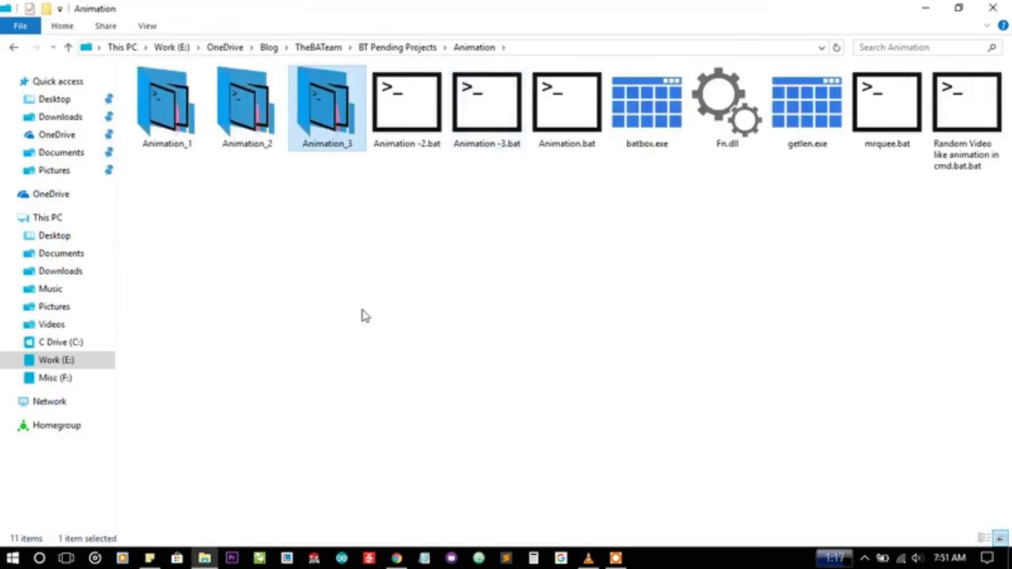
mouse_move(528, 285)
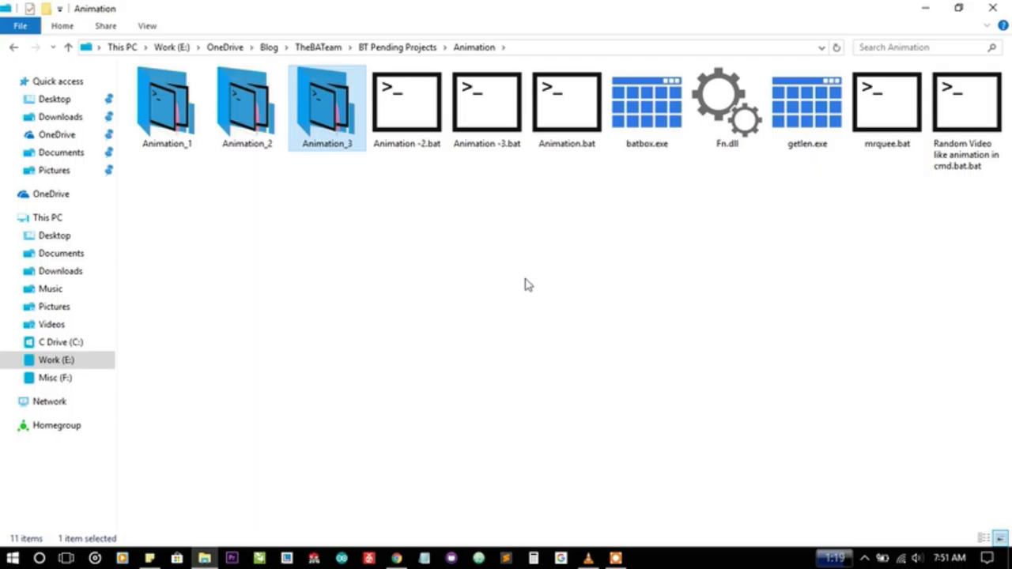
mouse_move(708, 297)
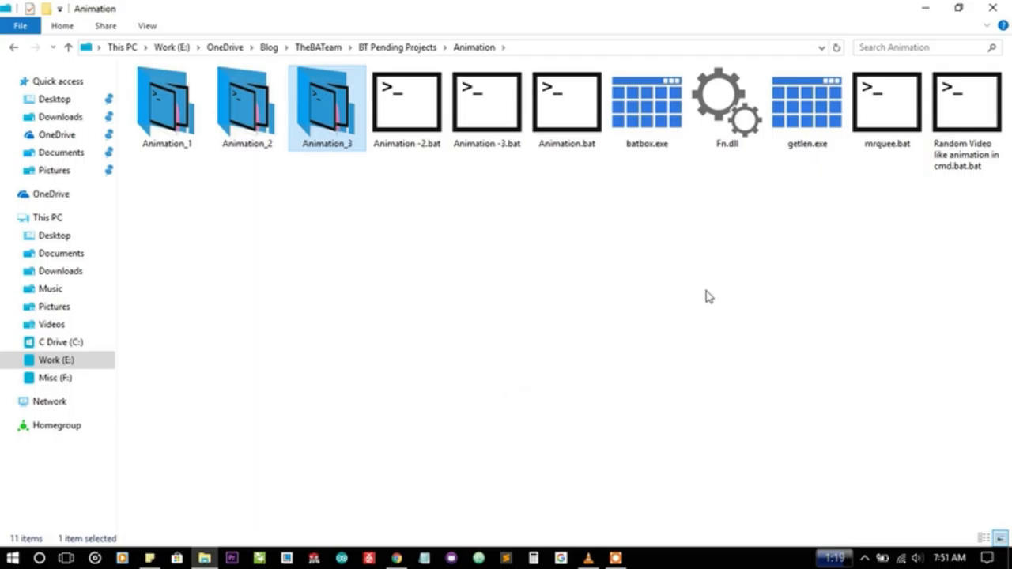
mouse_move(541, 197)
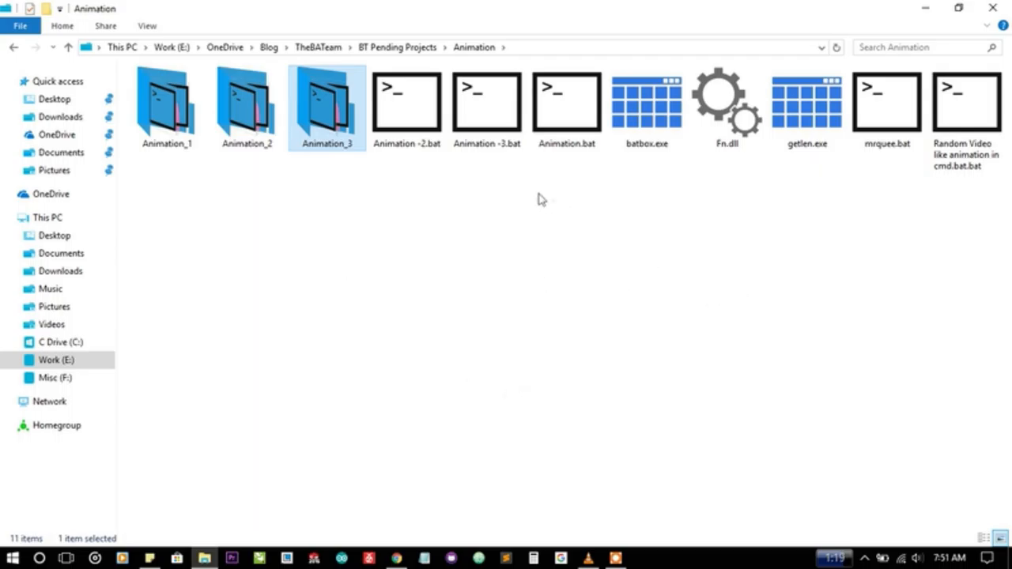
Enter Animation_2 and run Animation_2_fn_no collision.bat in cmd, entering 'namish'
double_click(246, 103)
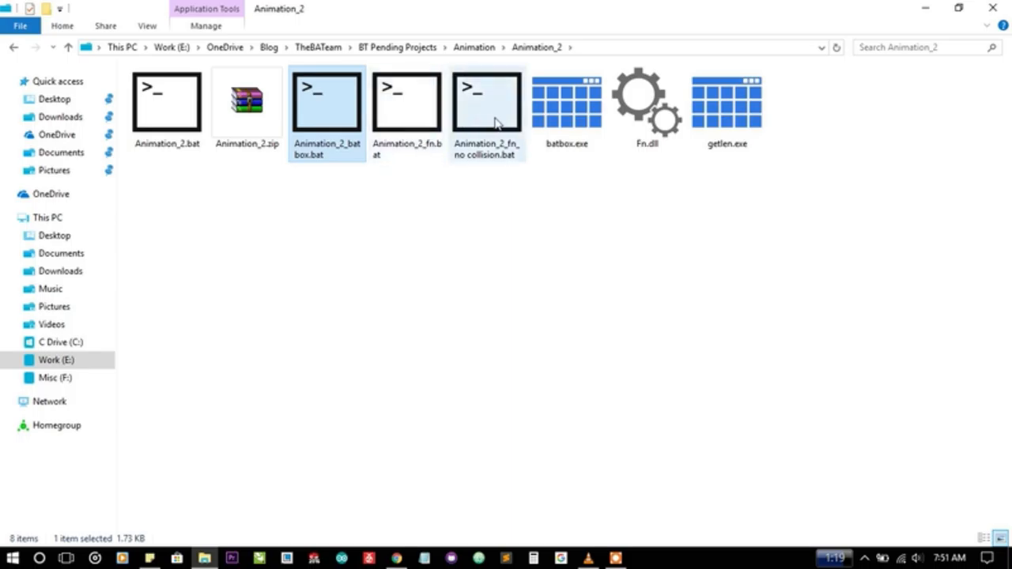
click(483, 101)
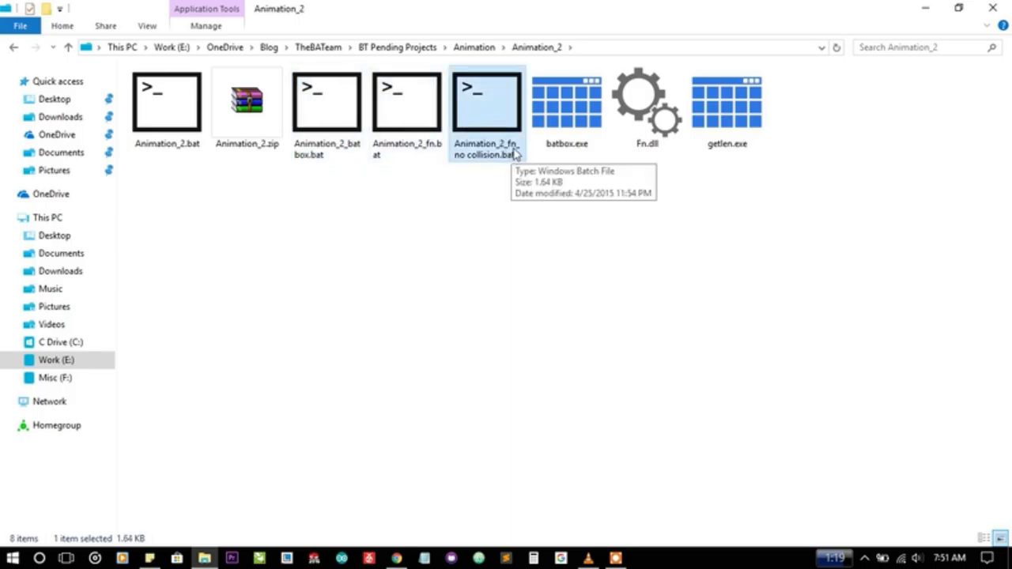
double_click(487, 101)
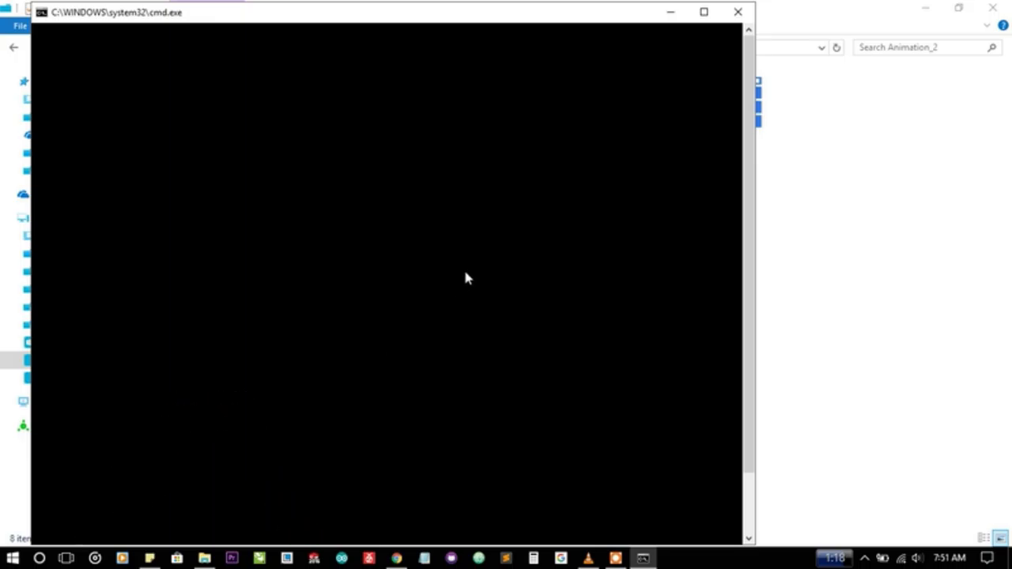
mouse_move(544, 142)
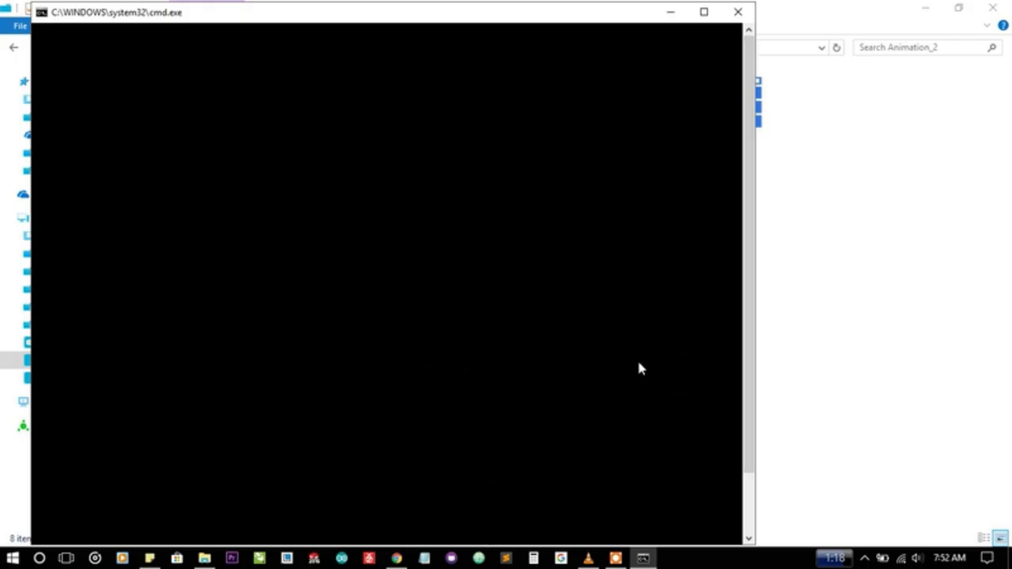
text(namish)
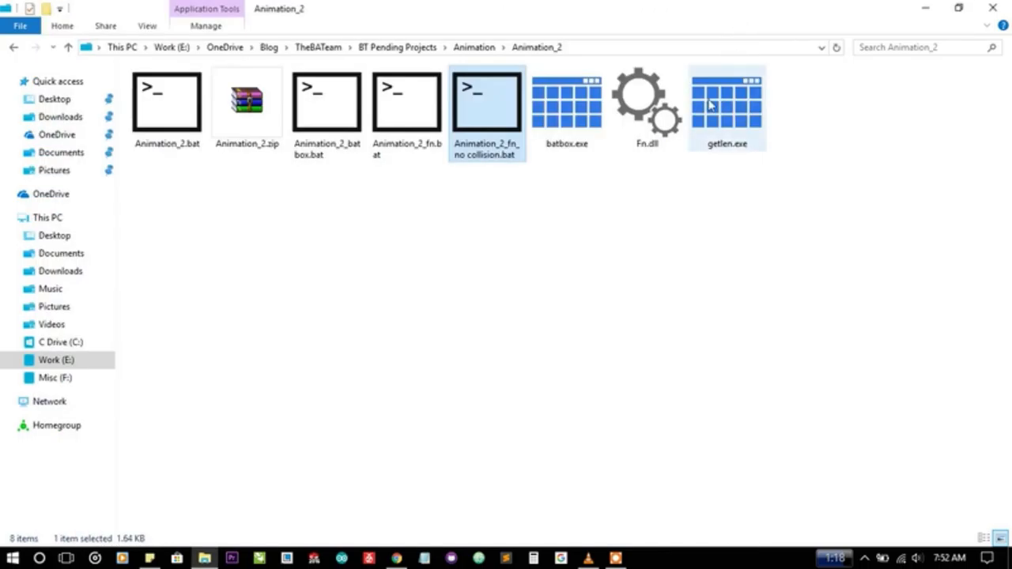
Review the no-collision script's source defining namish and Karan in Sublime Text
right_click(487, 102)
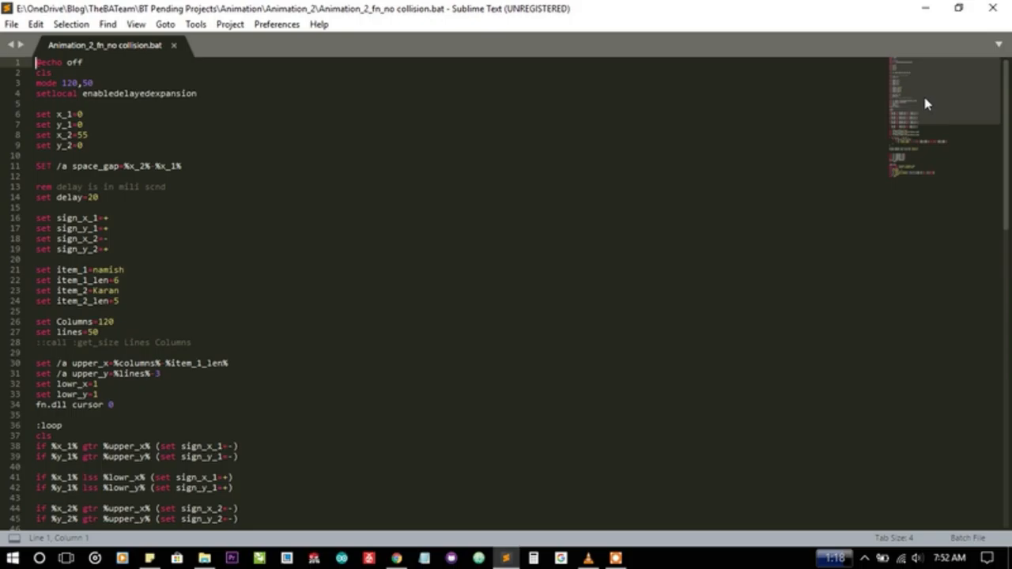
scroll(down, 3)
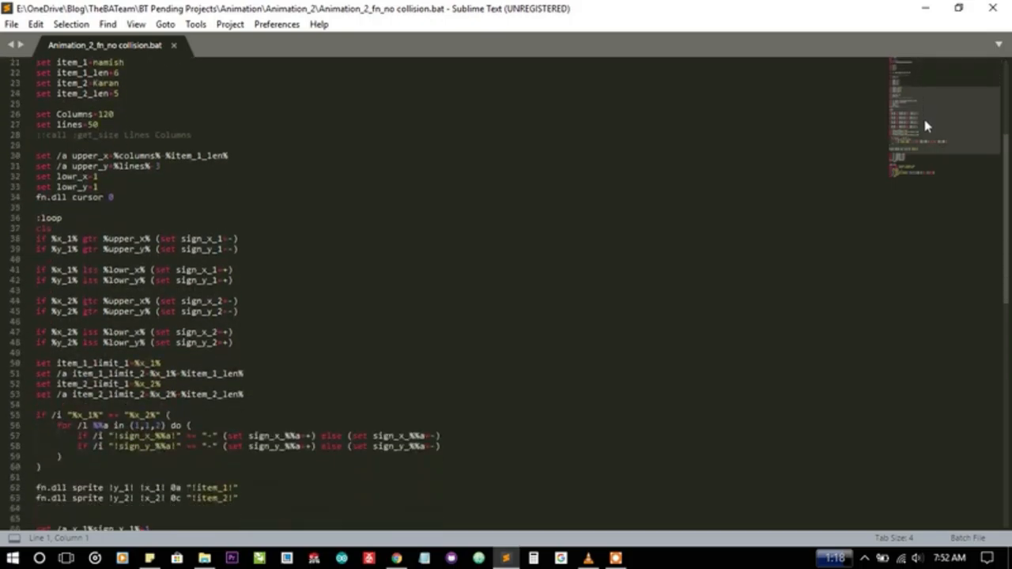
scroll(down, 3)
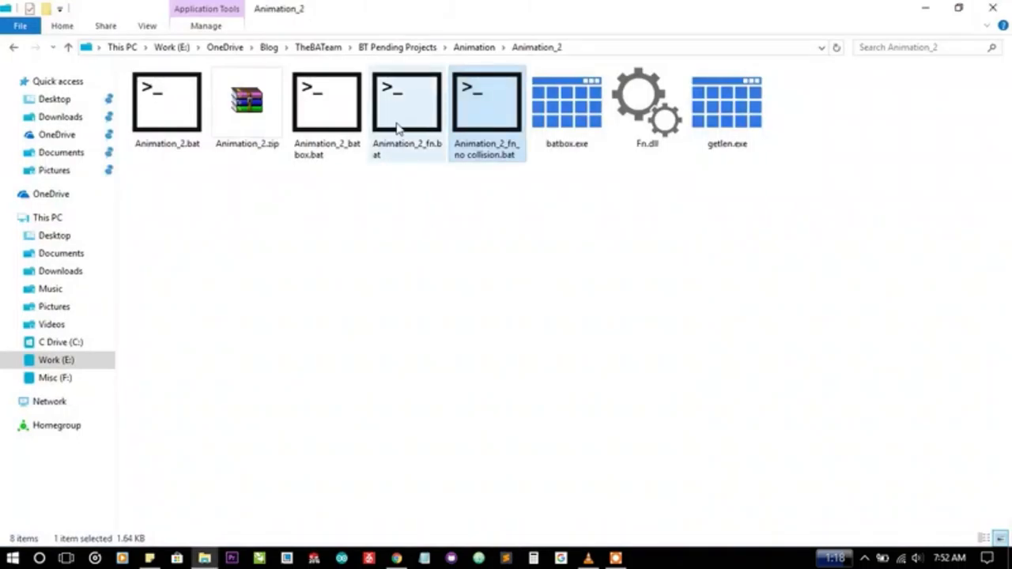
Run Animation_2_fn.bat drawing namish, close its window, then relaunch it from Explorer
click(406, 103)
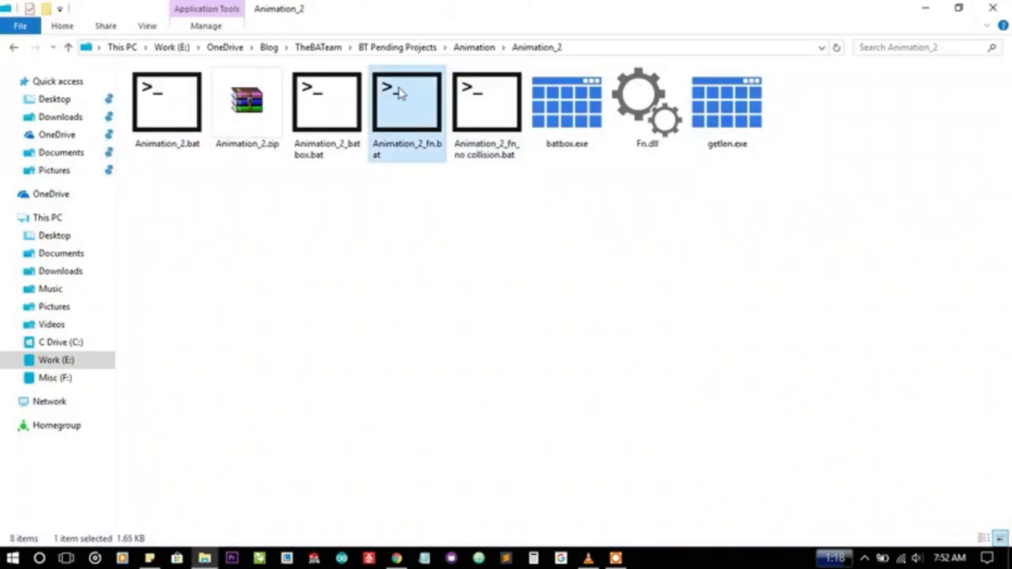
double_click(406, 102)
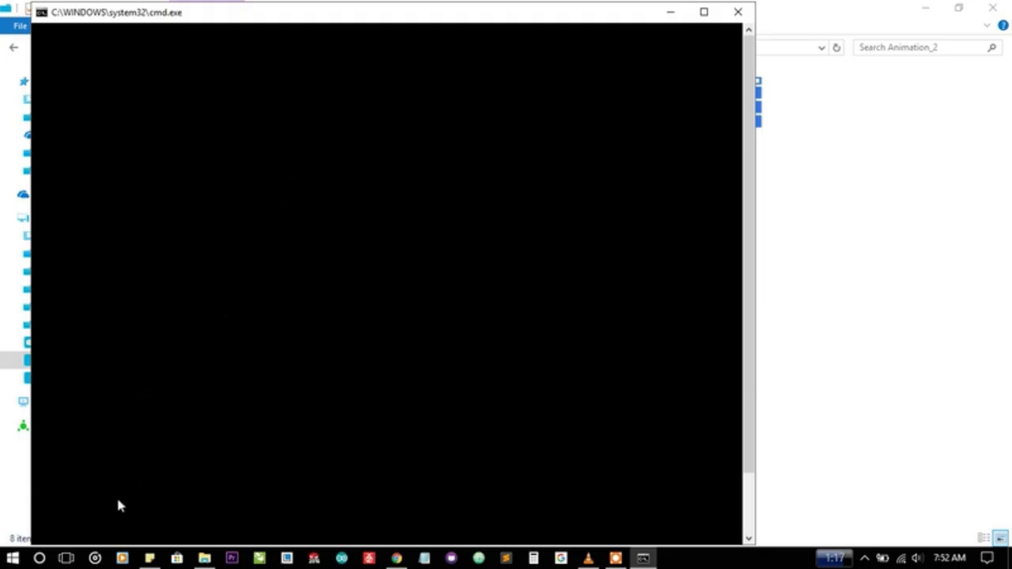
mouse_move(199, 367)
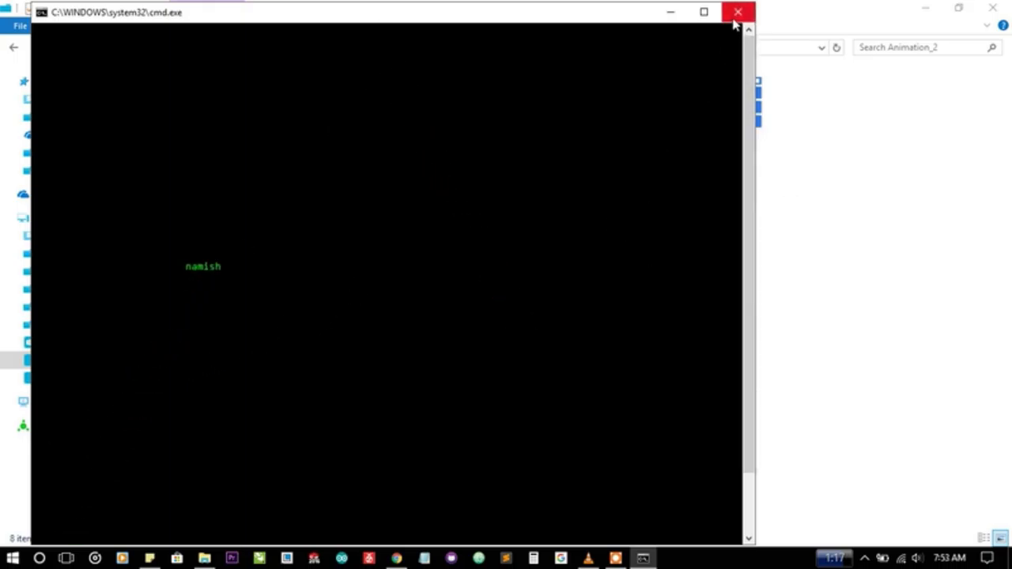
click(734, 12)
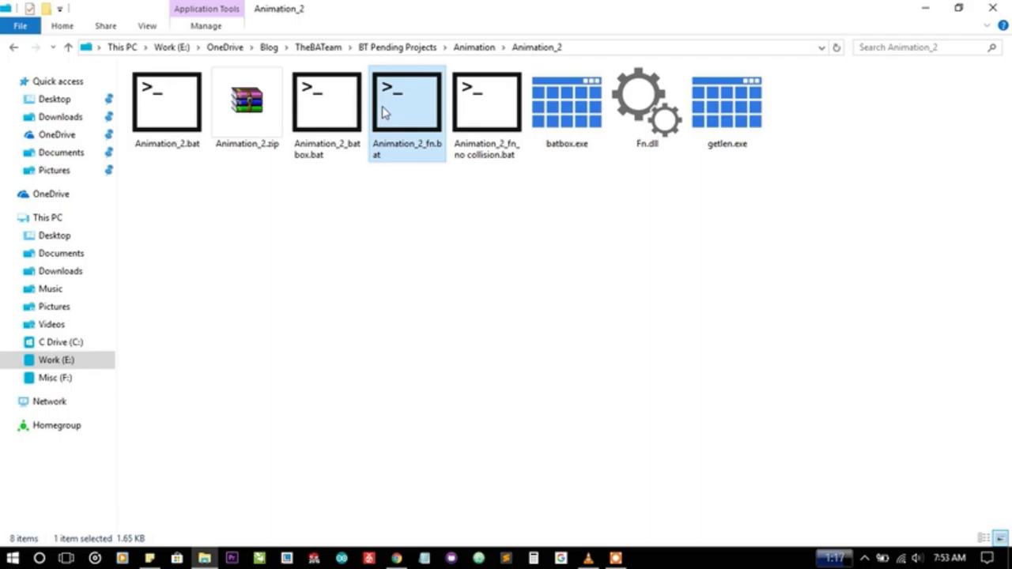
double_click(406, 101)
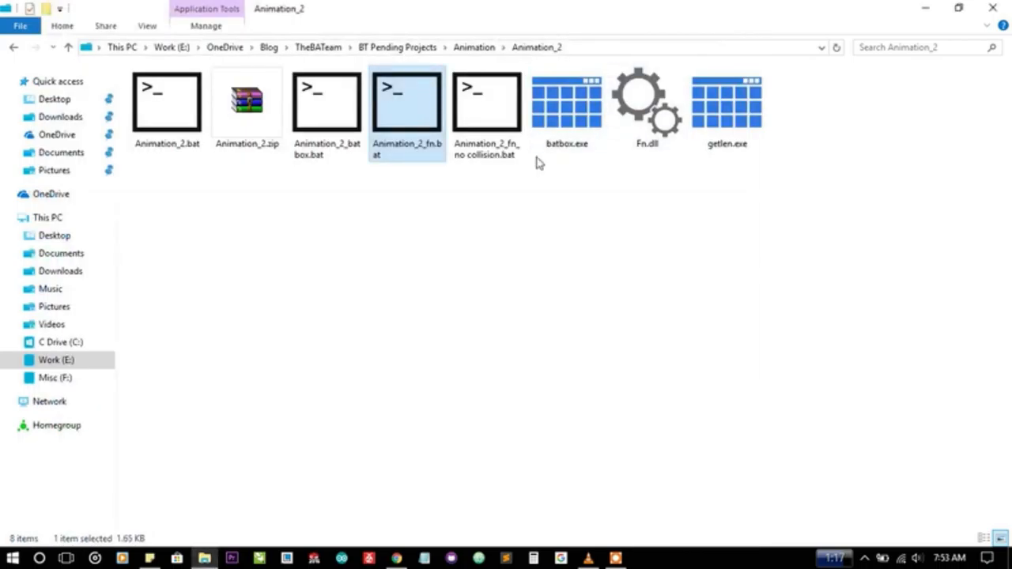
double_click(407, 98)
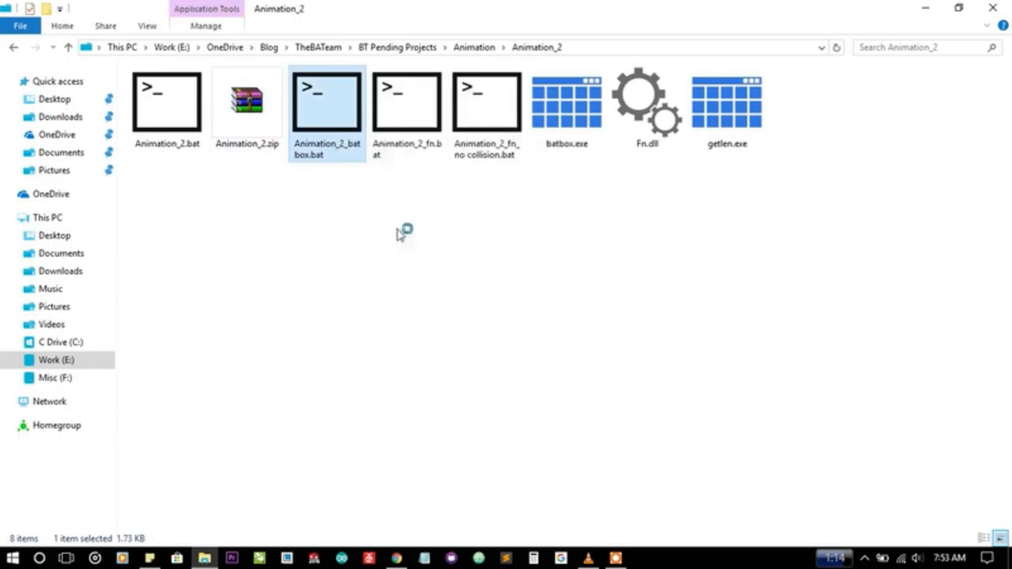
Edit Animation_2_batbox.bat in Sublime Text so its delay is 100 and save it
double_click(327, 101)
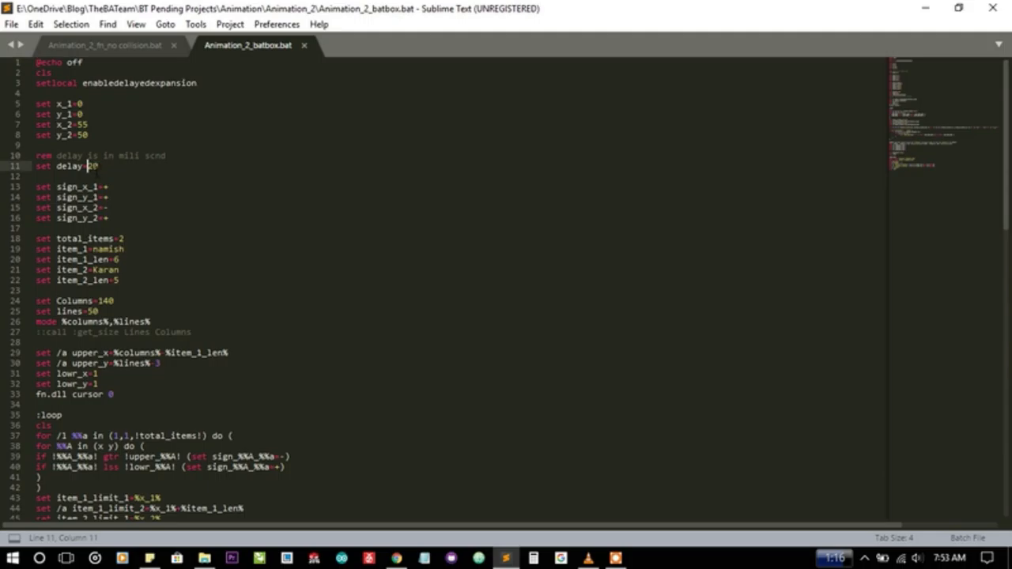
text(100)
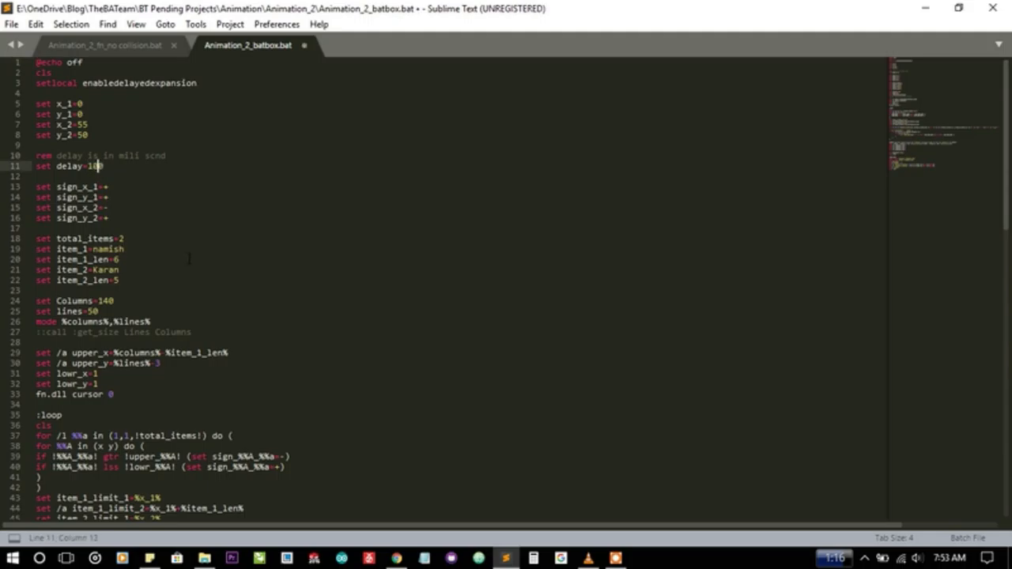
key(ctrl+s)
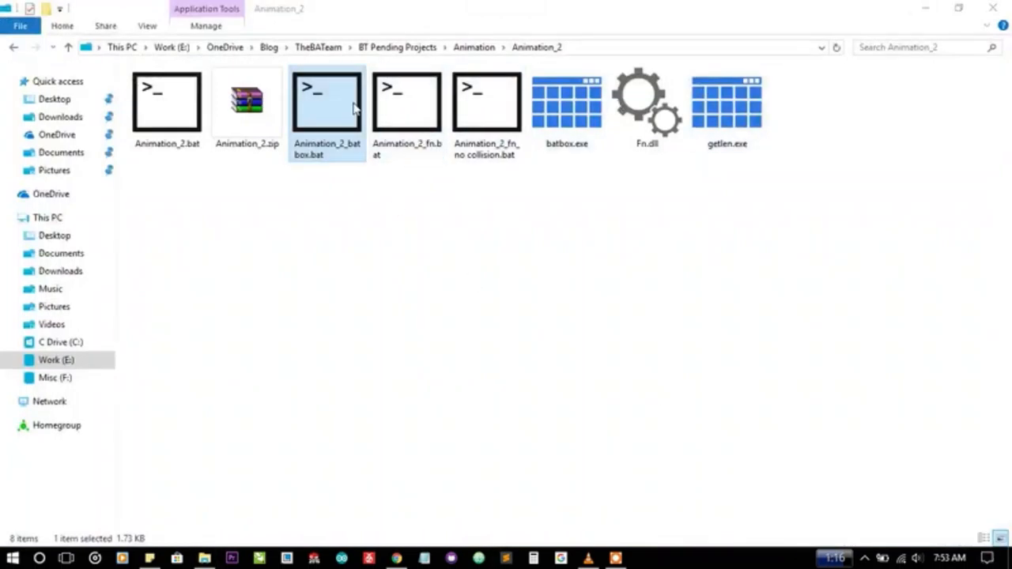
double_click(329, 98)
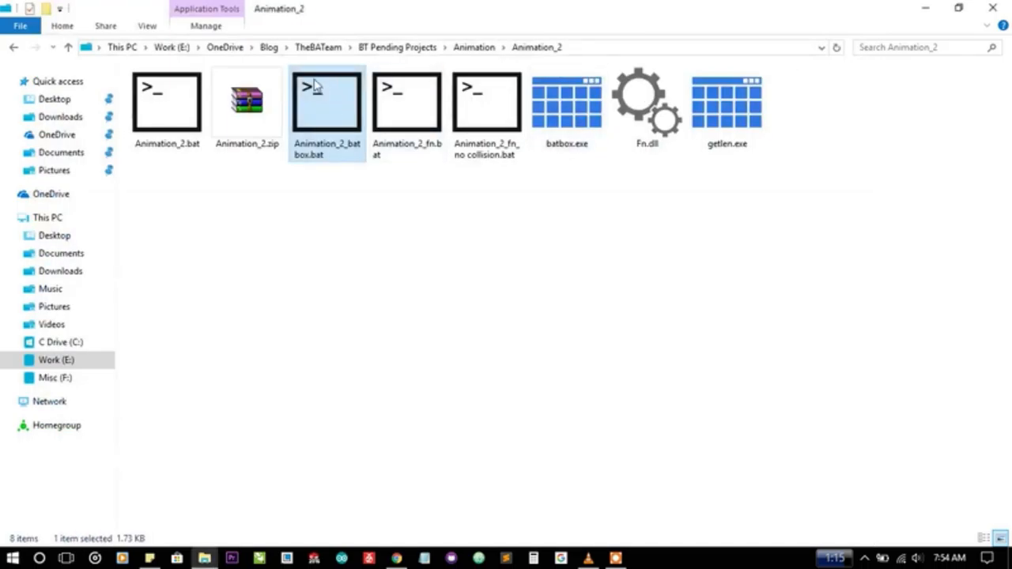
Highlight the batbox script's starting x/y position, direction sign and item length lines
double_click(326, 103)
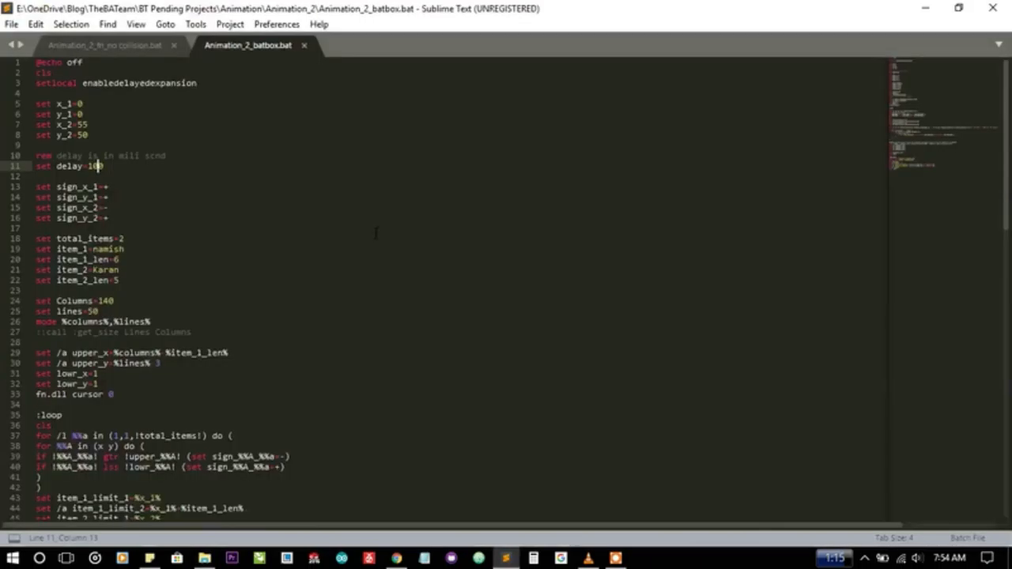
mouse_move(34, 107)
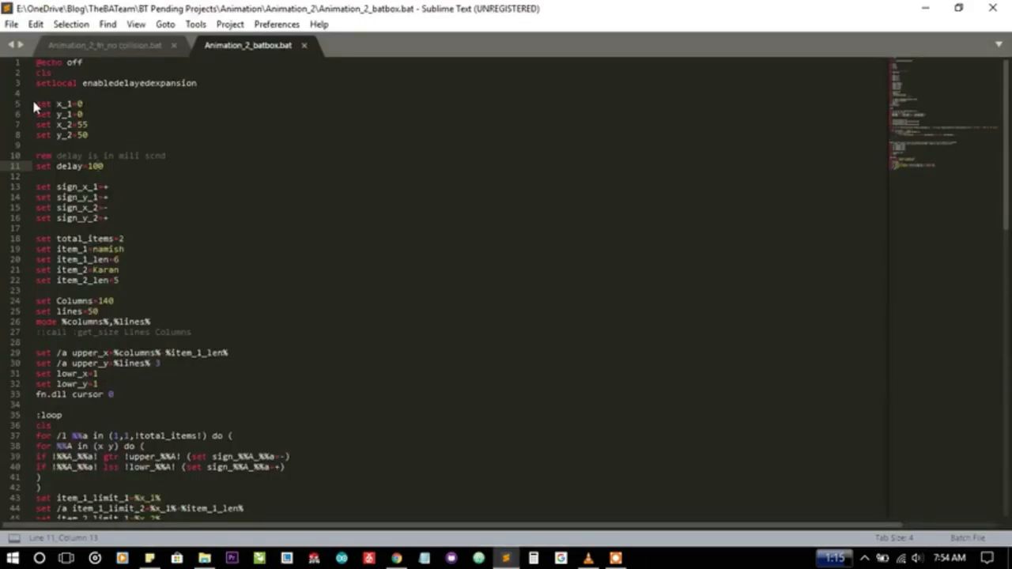
drag(33, 104, 89, 134)
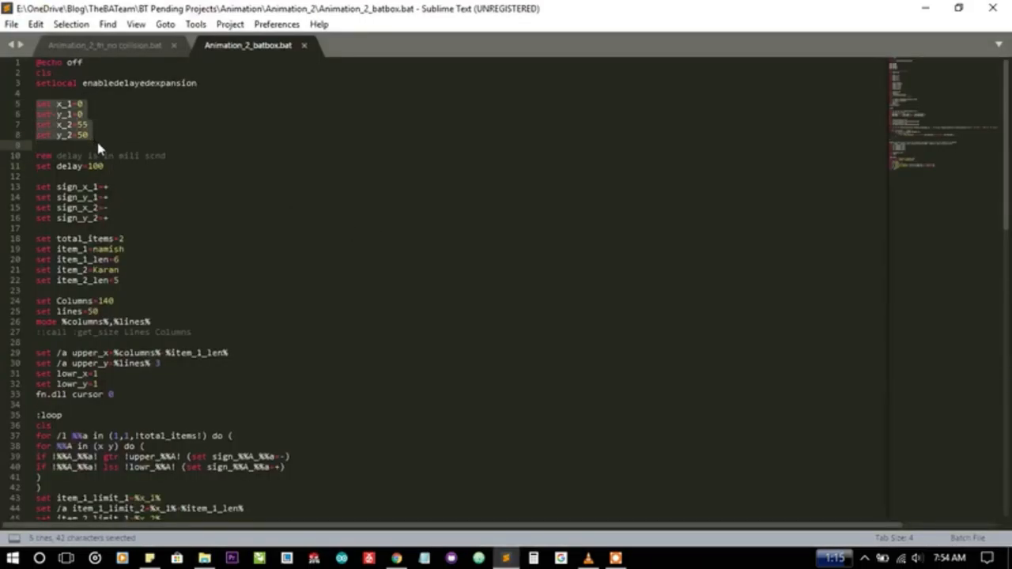
mouse_move(215, 300)
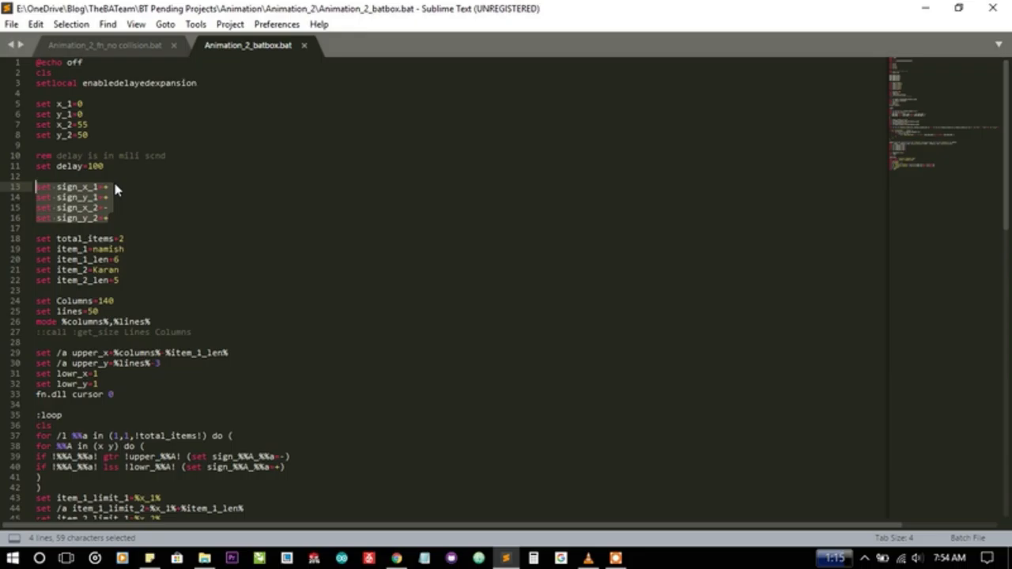
click(104, 234)
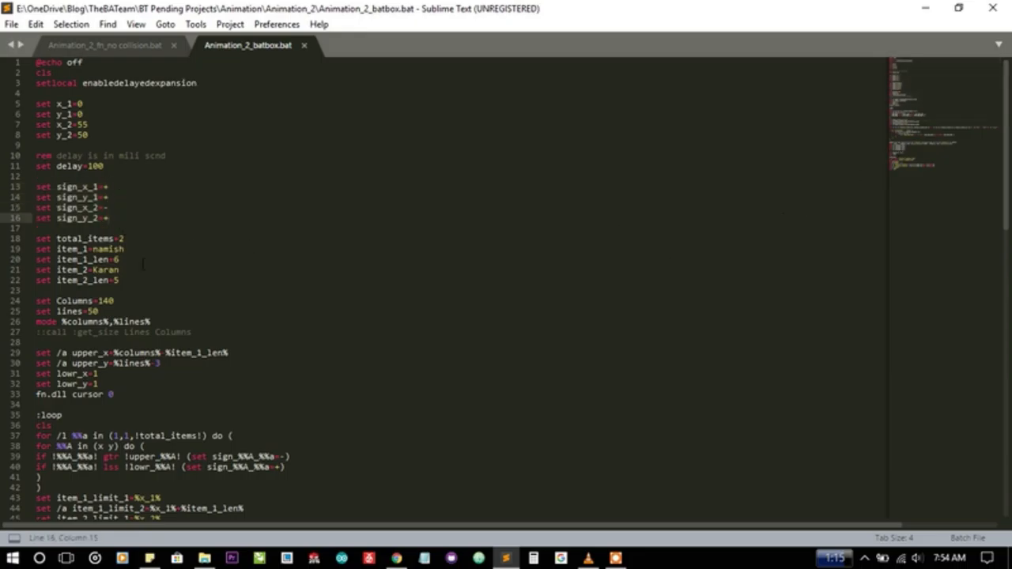
drag(38, 237, 124, 248)
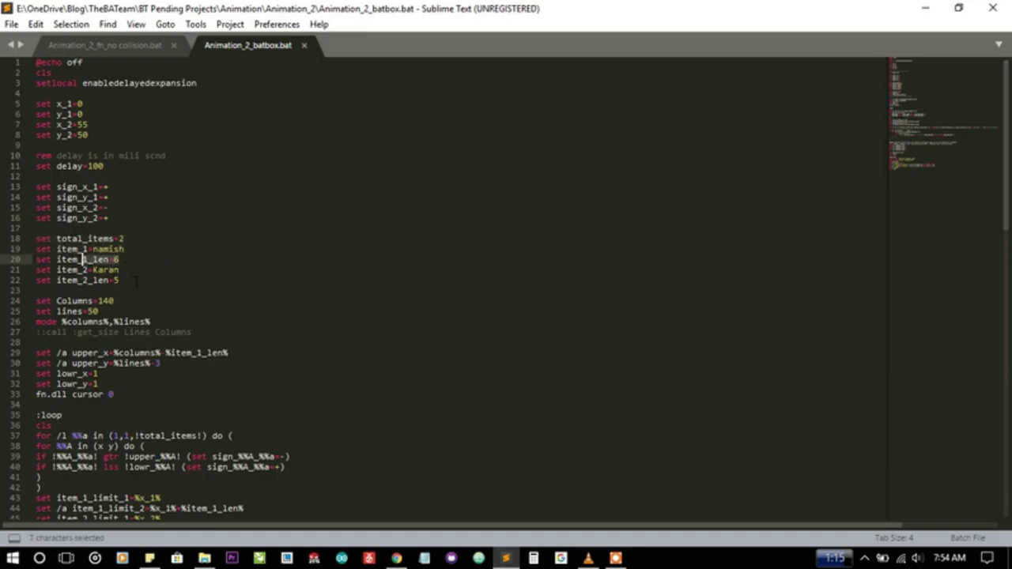
Highlight the direction-flipping lines inside the batbox script's main loop
scroll(down, 3)
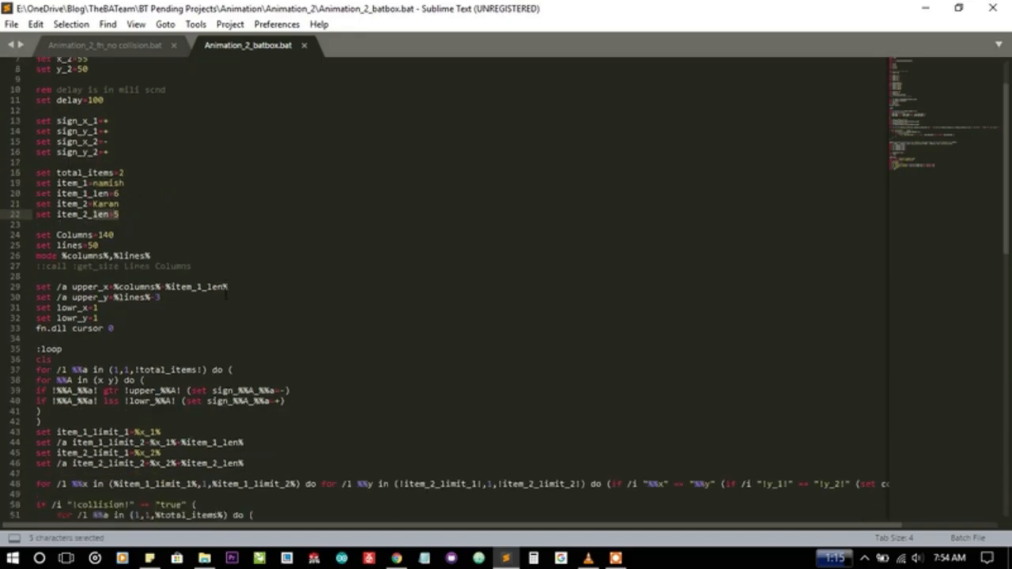
scroll(down, 3)
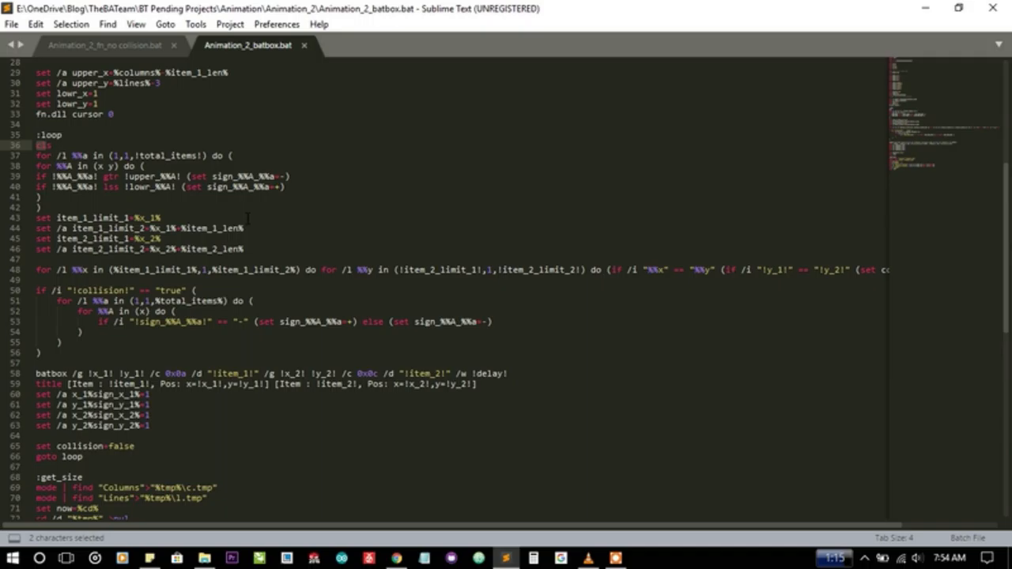
drag(47, 146, 48, 186)
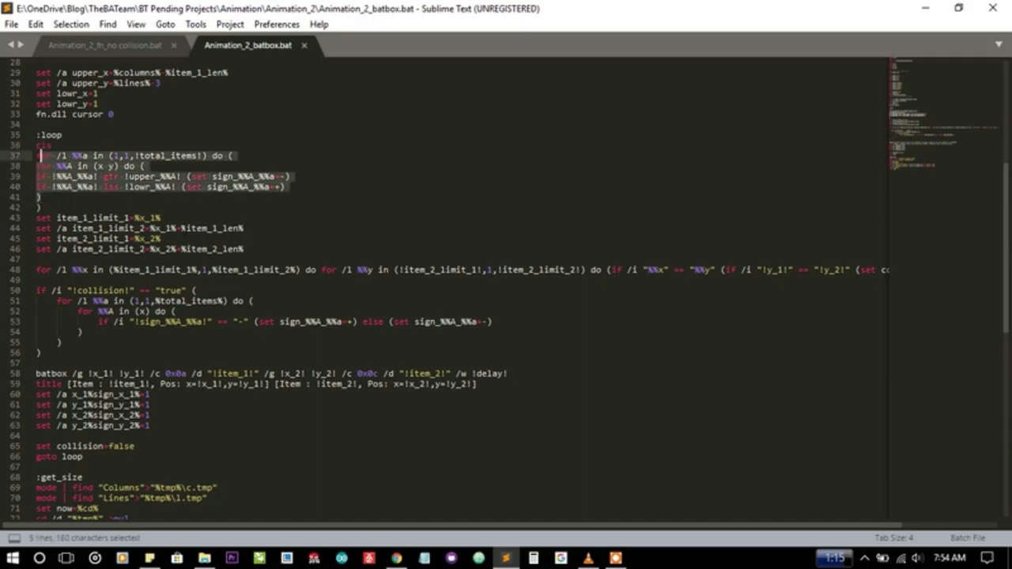
scroll(down, 3)
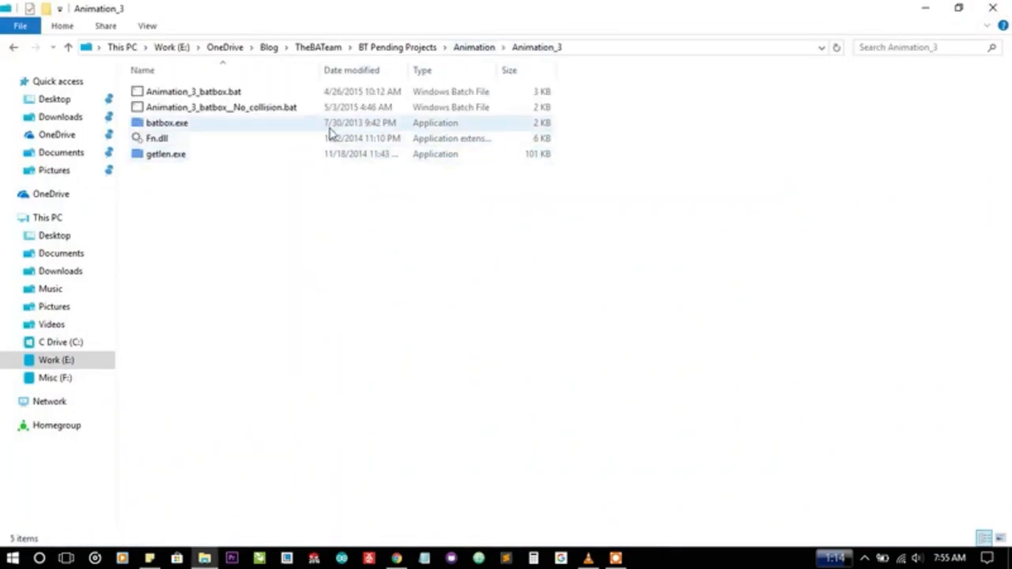
double_click(161, 123)
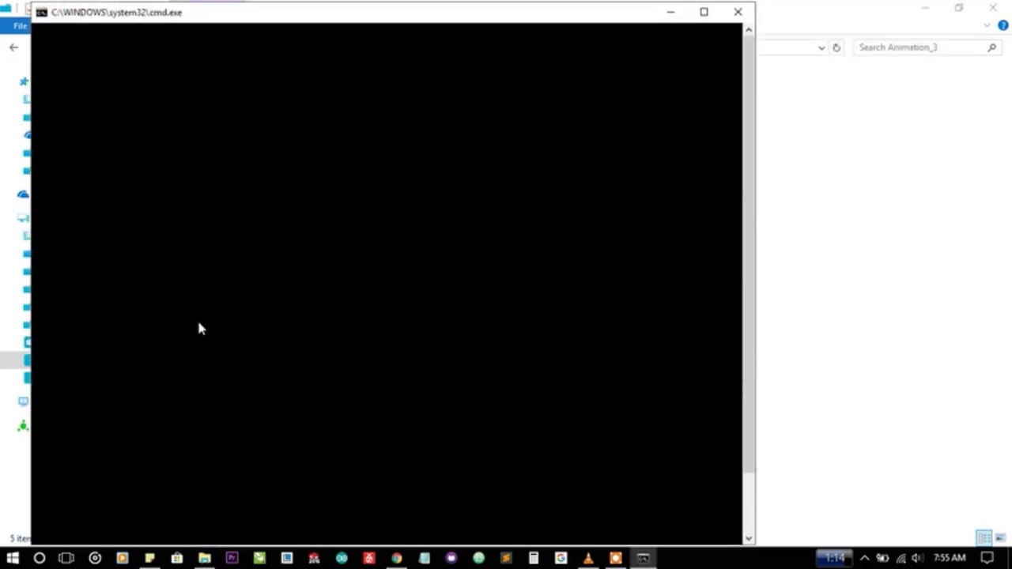
mouse_move(484, 368)
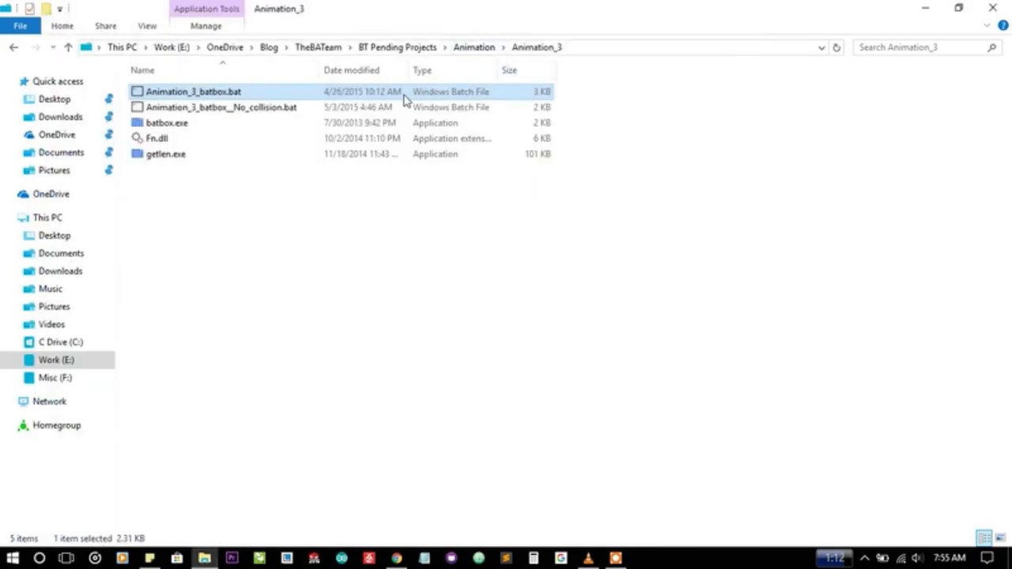
mouse_move(389, 104)
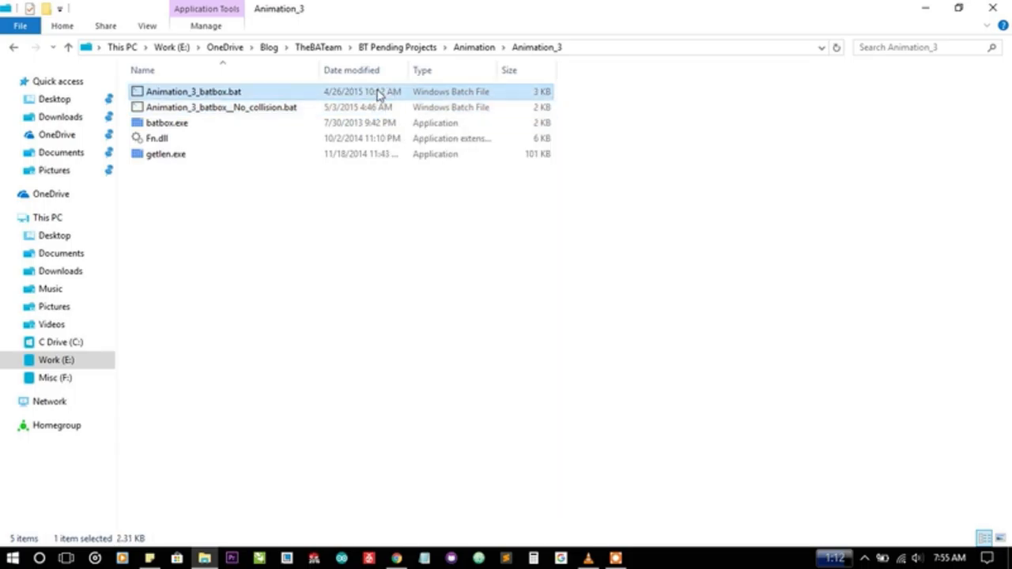
Review Animation_3_batbox.bat's source in Sublime Text from top to bottom
double_click(193, 92)
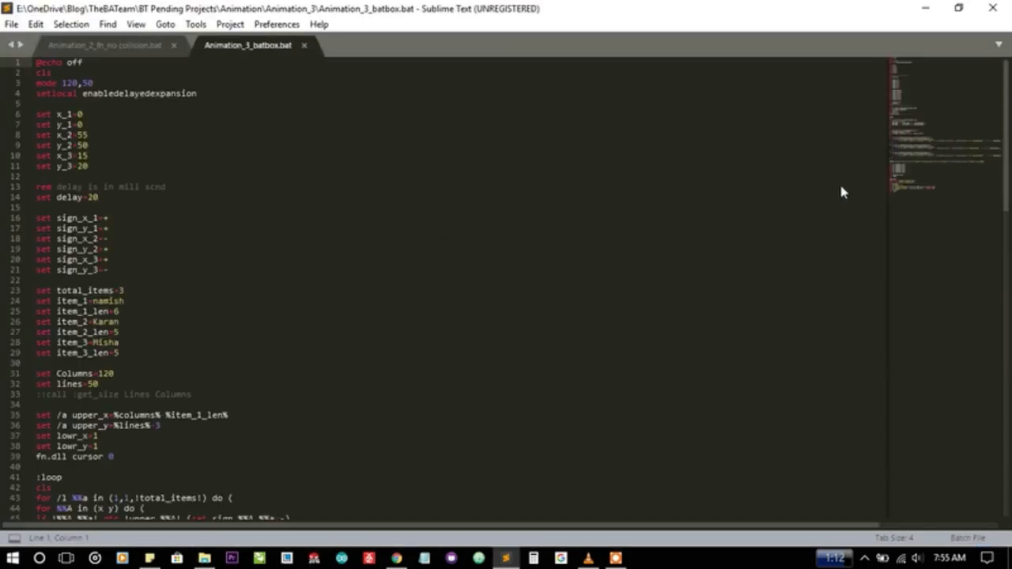
scroll(down, 3)
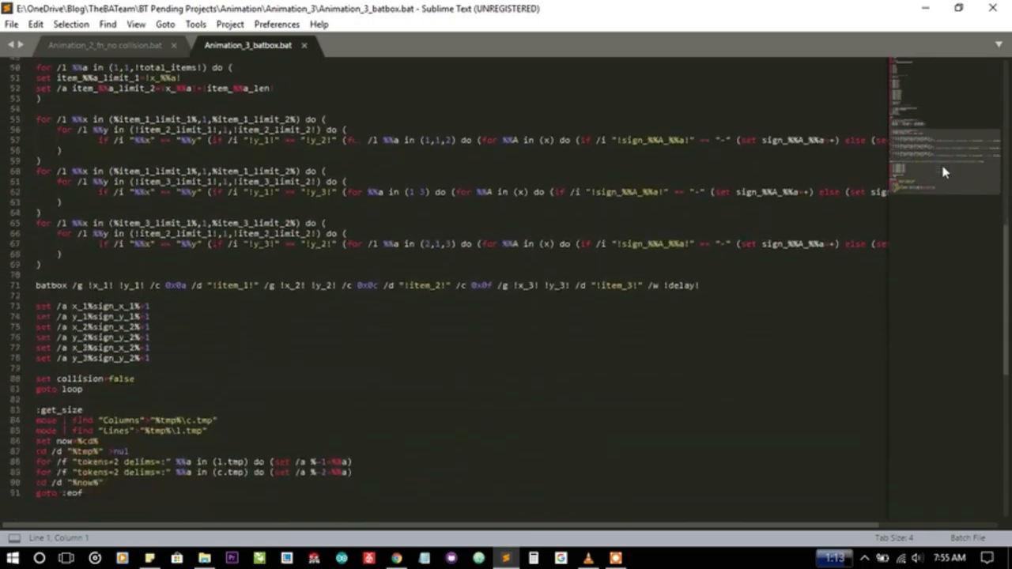
mouse_move(310, 49)
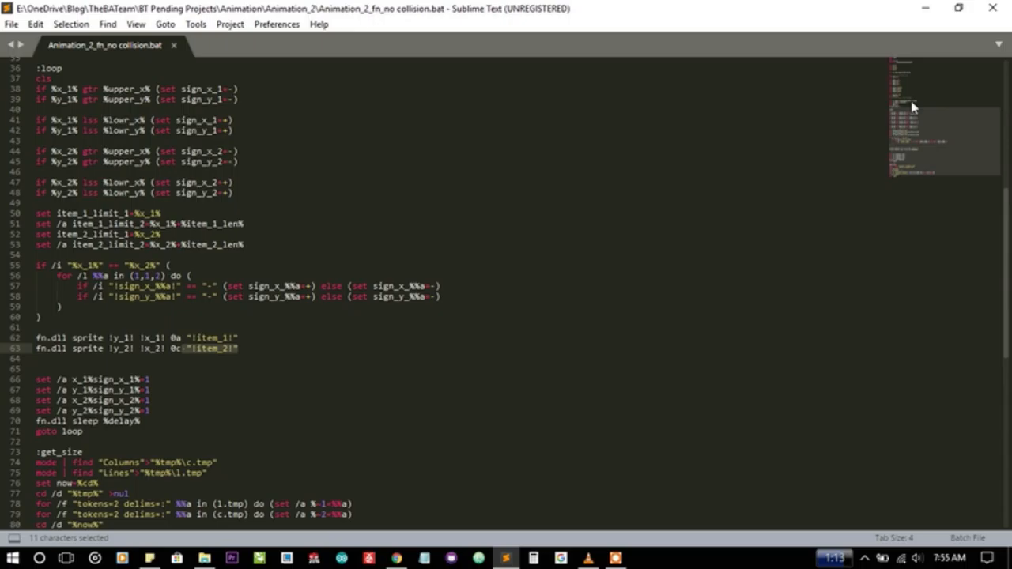
scroll(down, 3)
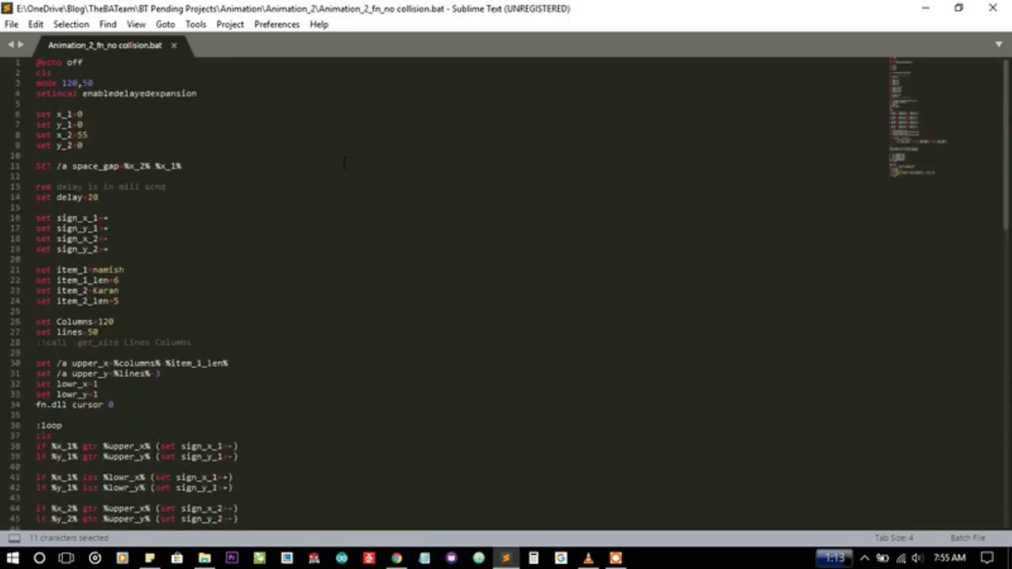
scroll(down, 3)
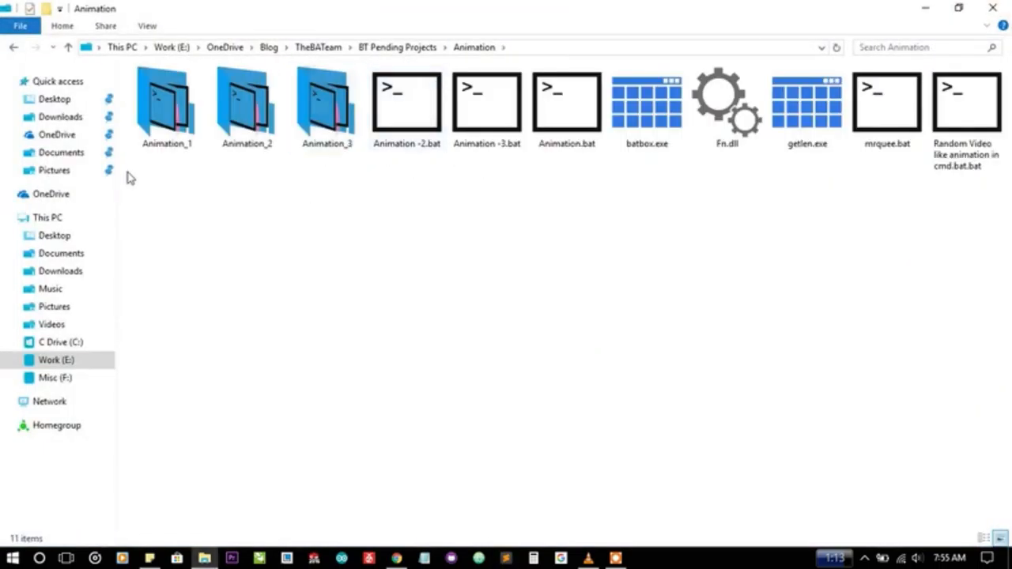
Select all Animation items, go up to BT Pending Projects, close Explorer and bring up the desktop menu
key(ctrl+a)
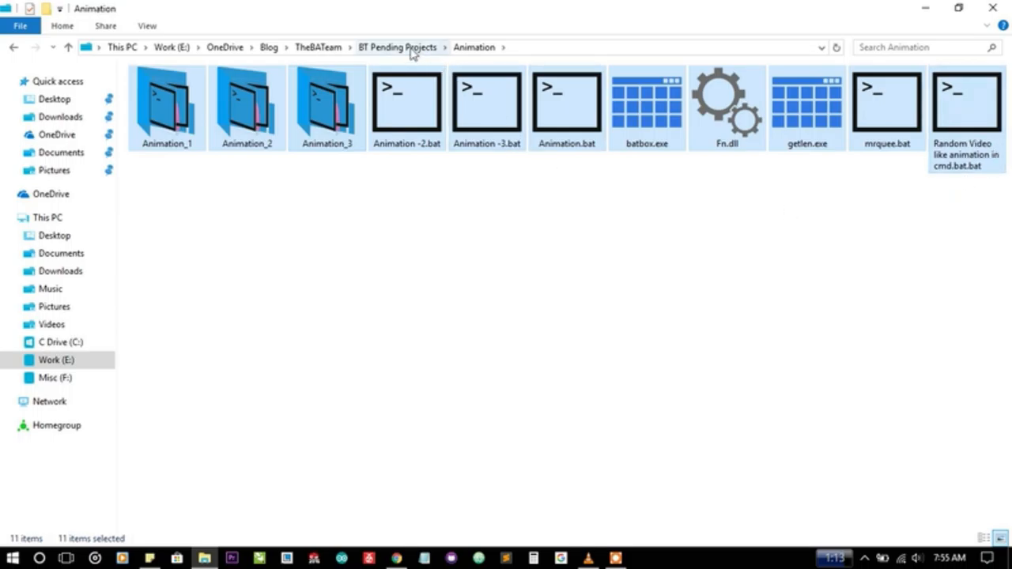
click(400, 48)
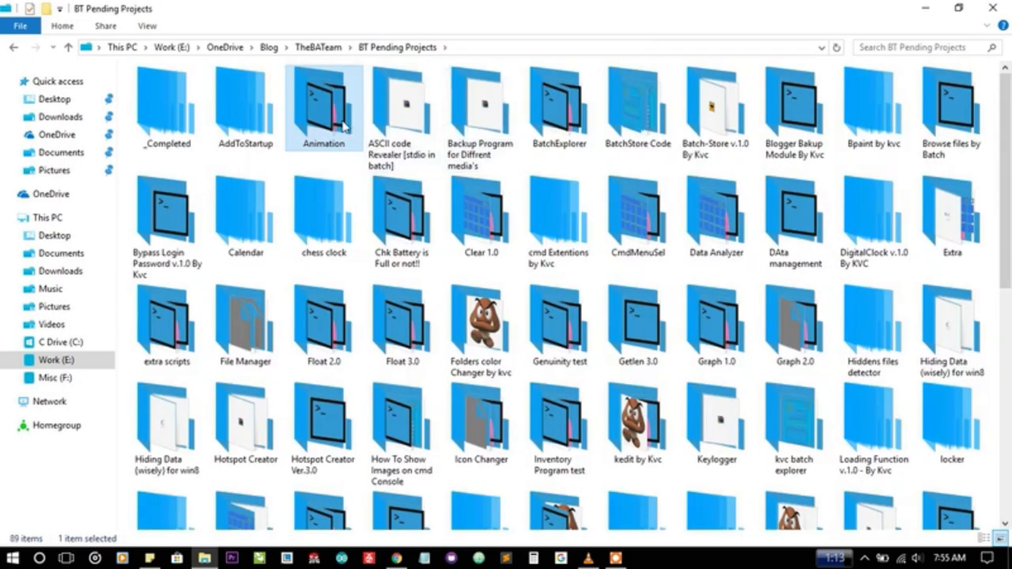
double_click(322, 103)
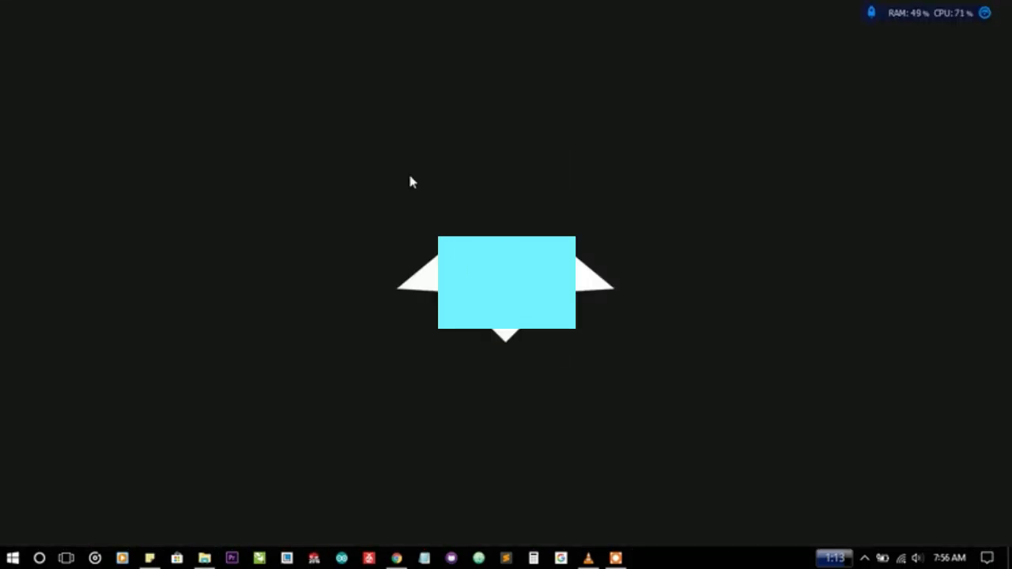
right_click(382, 196)
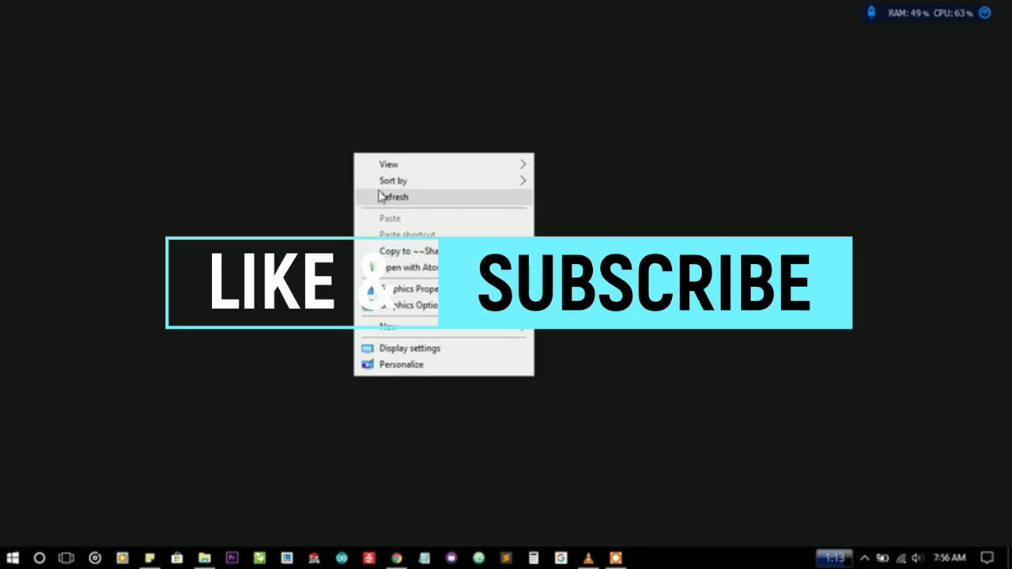